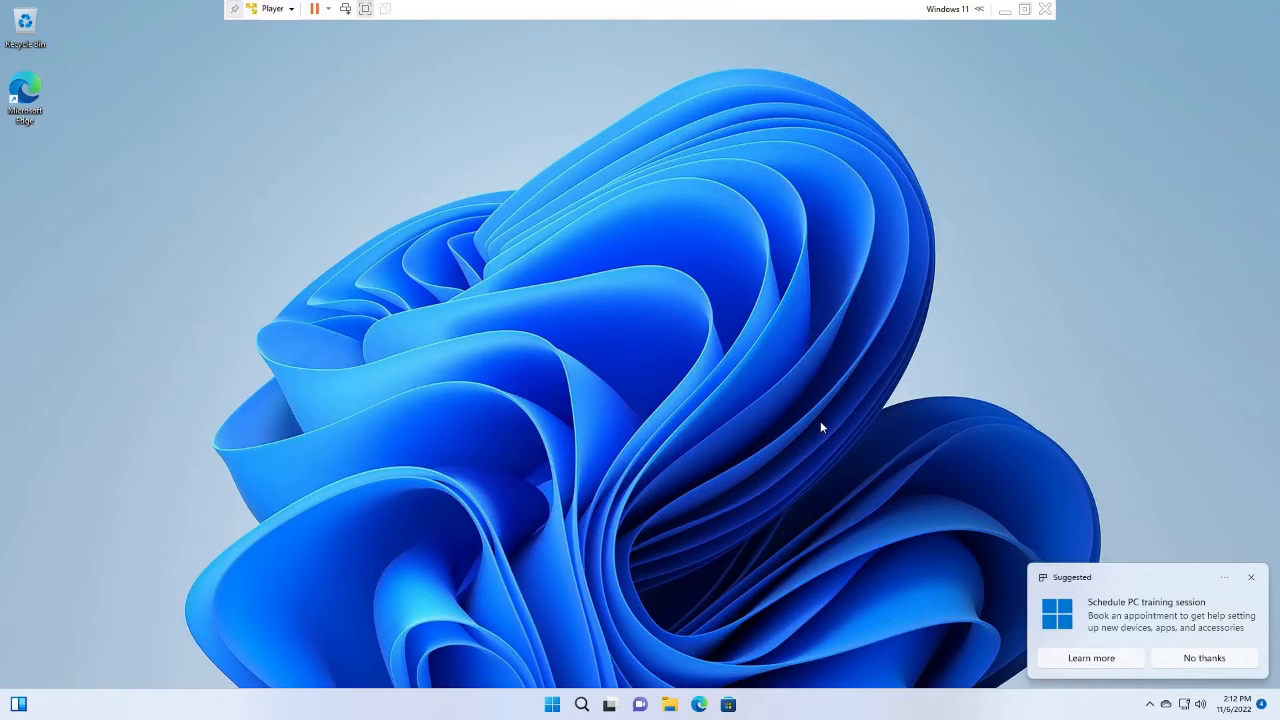
mouse_move(736, 518)
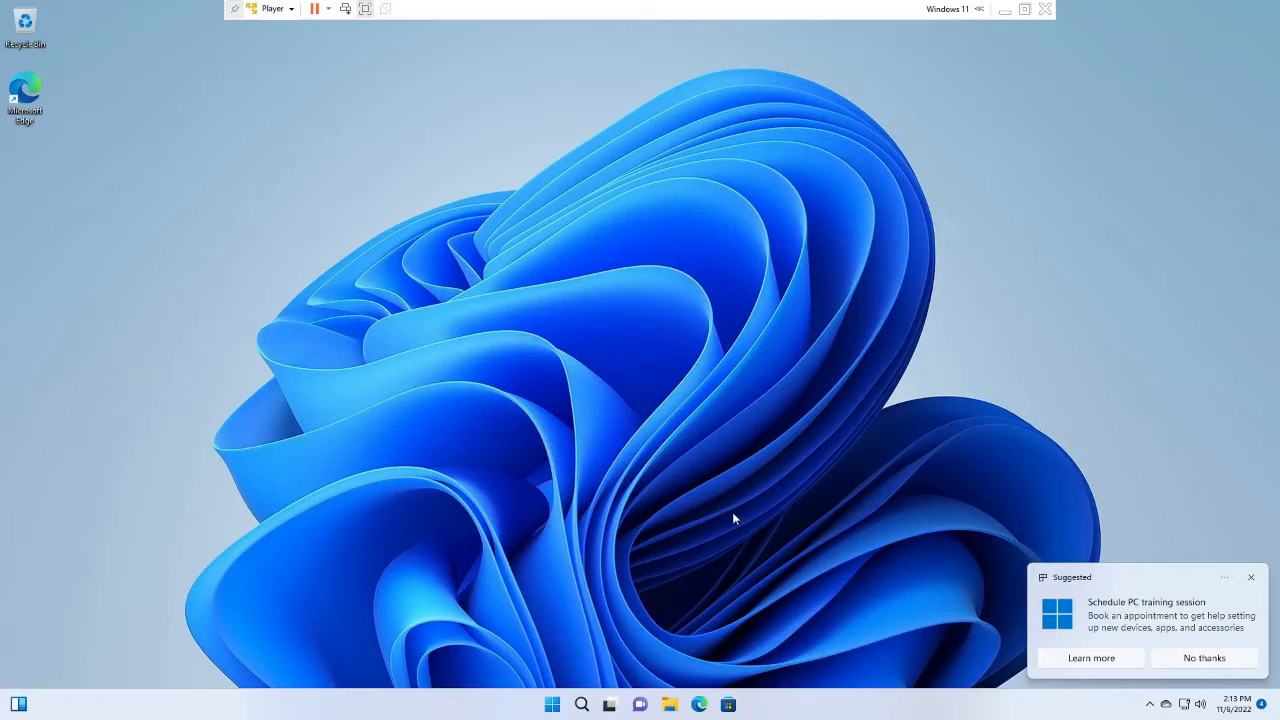
- Search Windows for gpedit.msc so Edit group policy shows as the best match
click(552, 700)
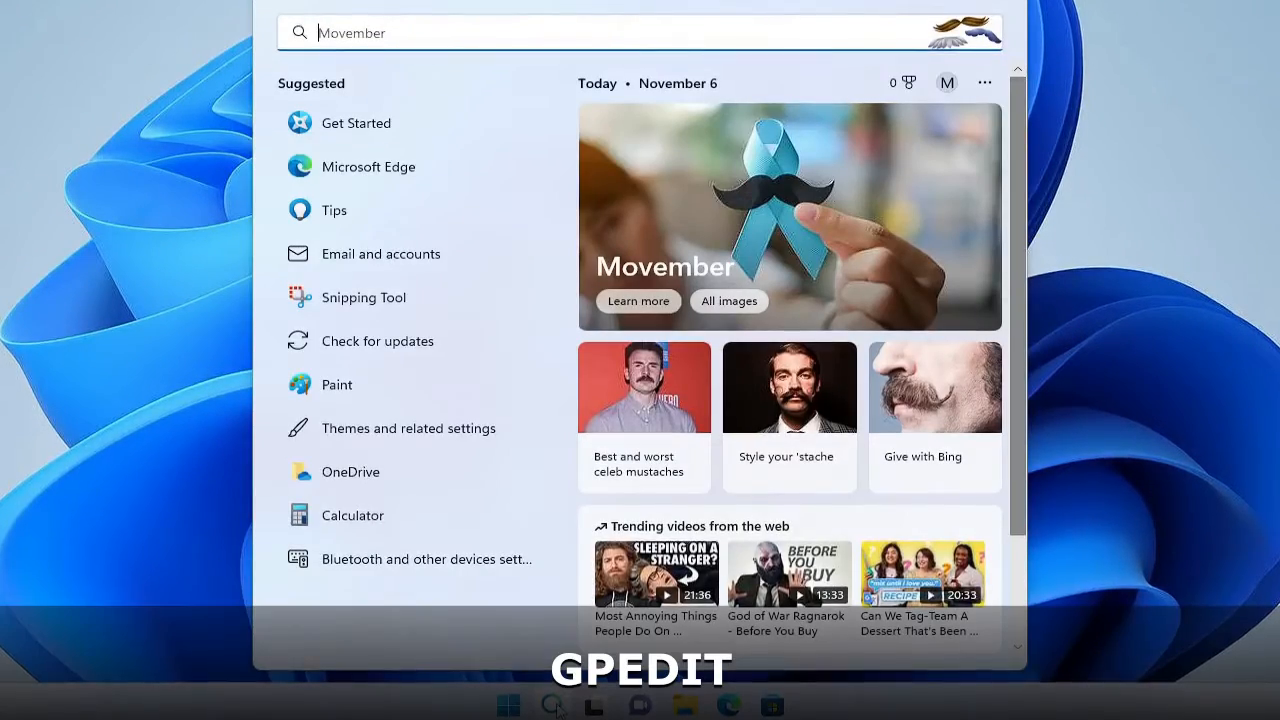
text(gpedot)
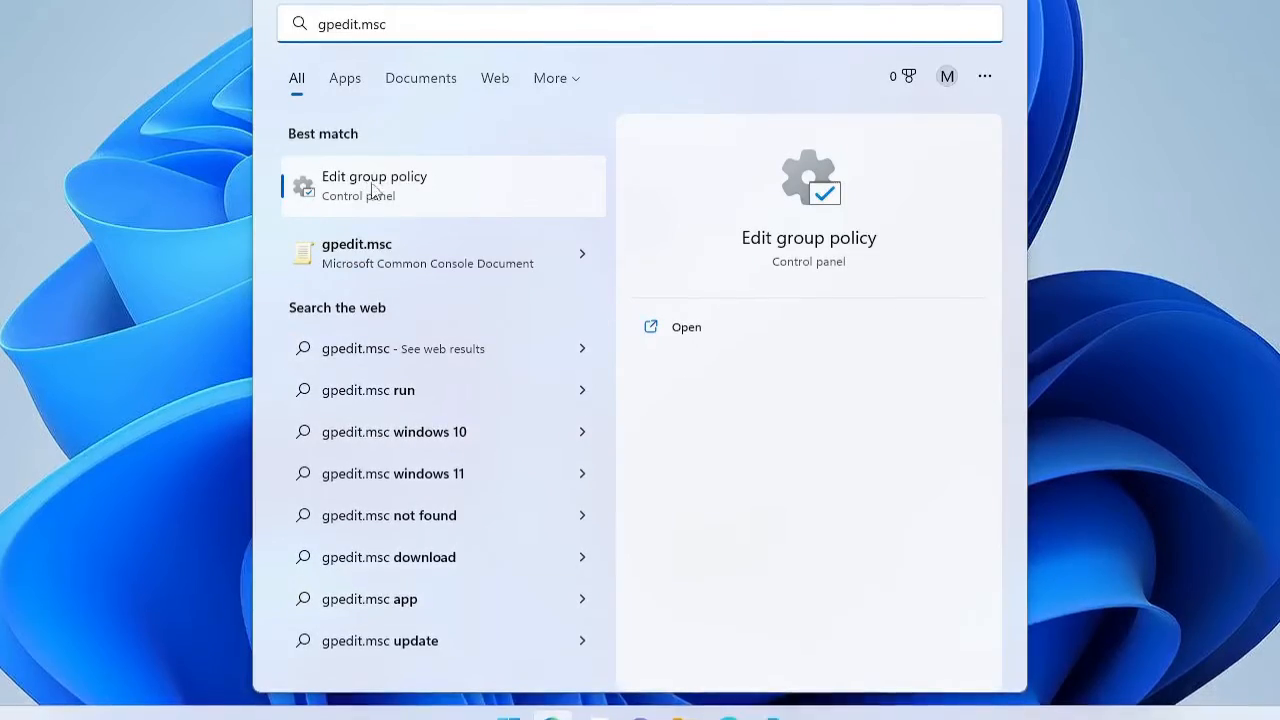
- Launch the Group Policy editor and expand Administrative Templates under Computer Configuration
click(374, 186)
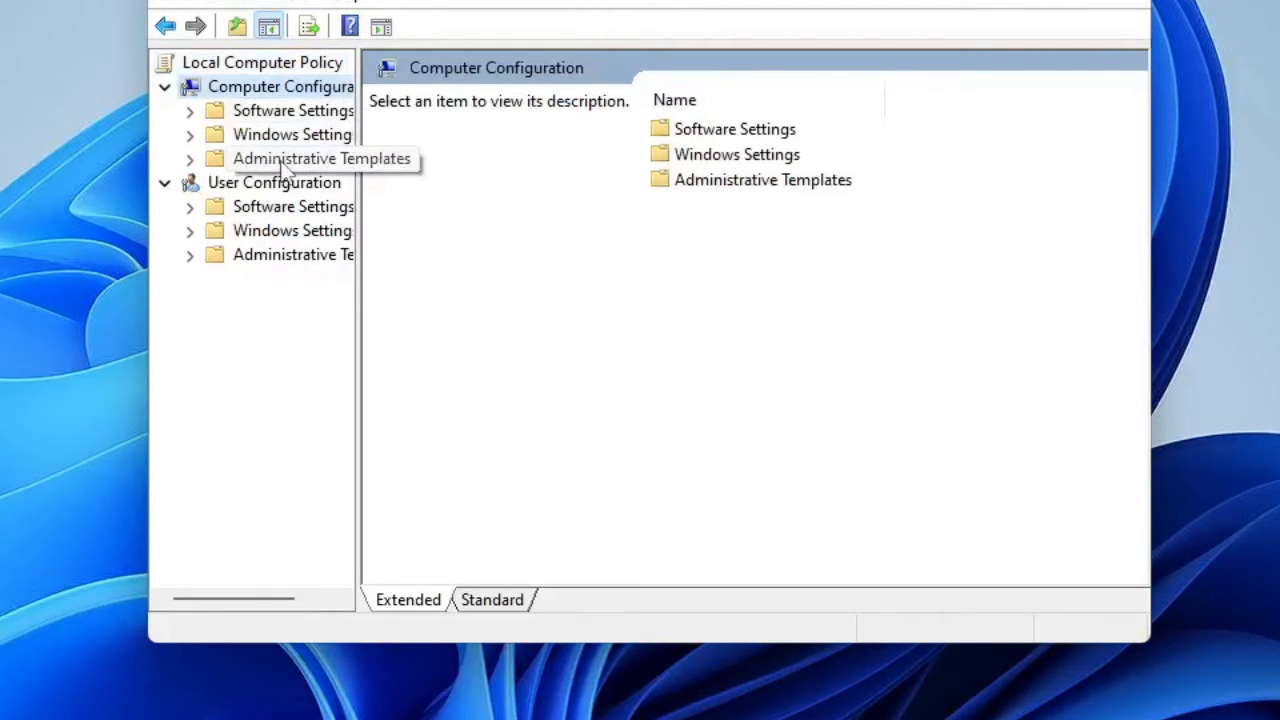
click(320, 158)
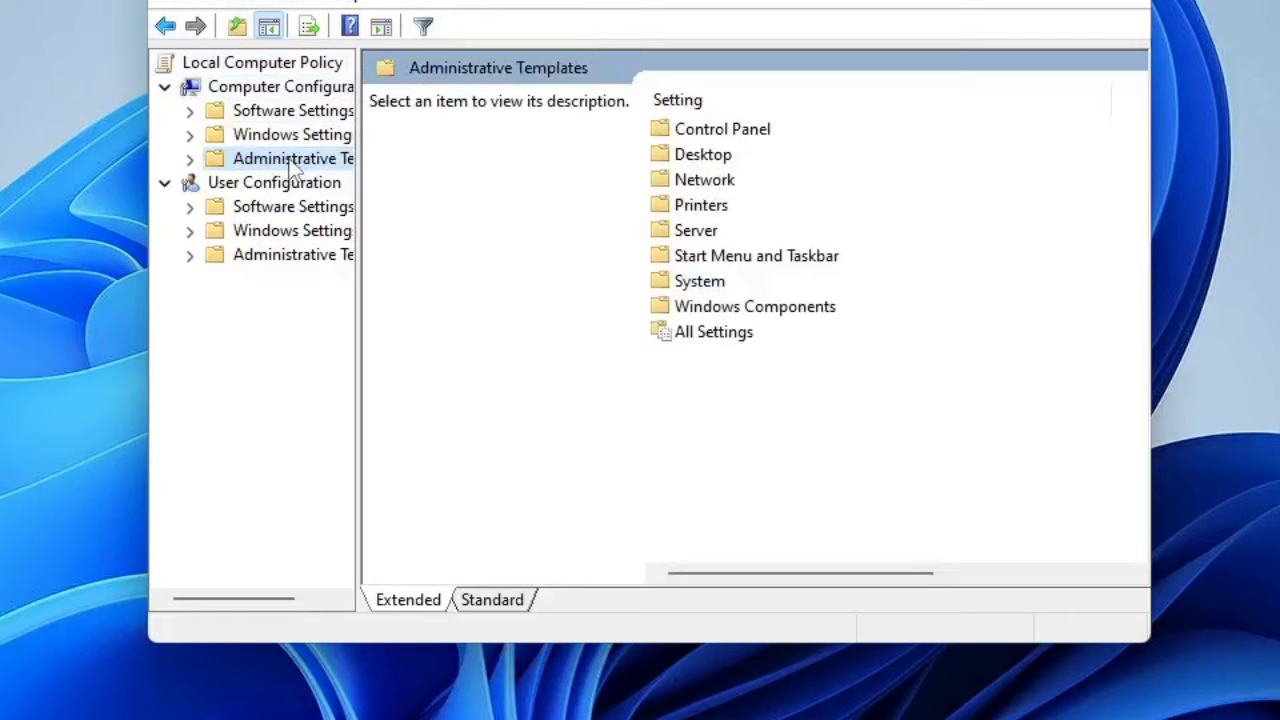
click(188, 158)
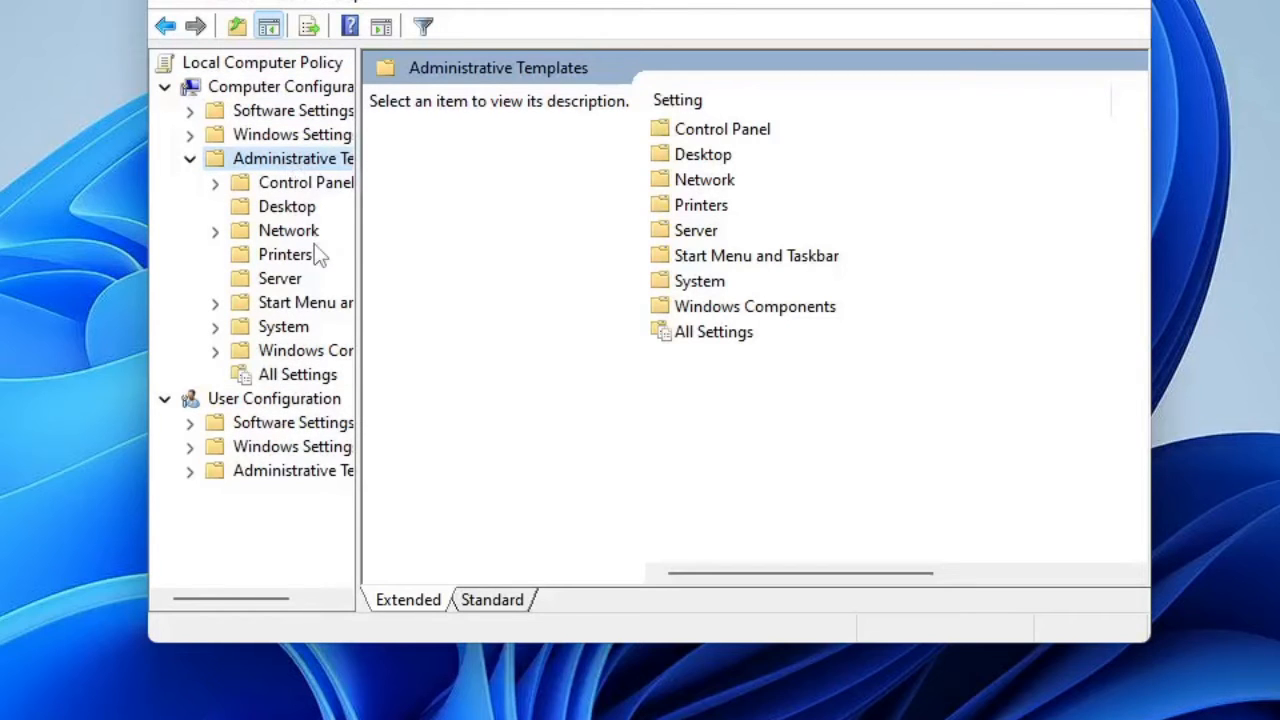
- Expand Windows Components and select App Privacy to list its 24 settings
click(304, 350)
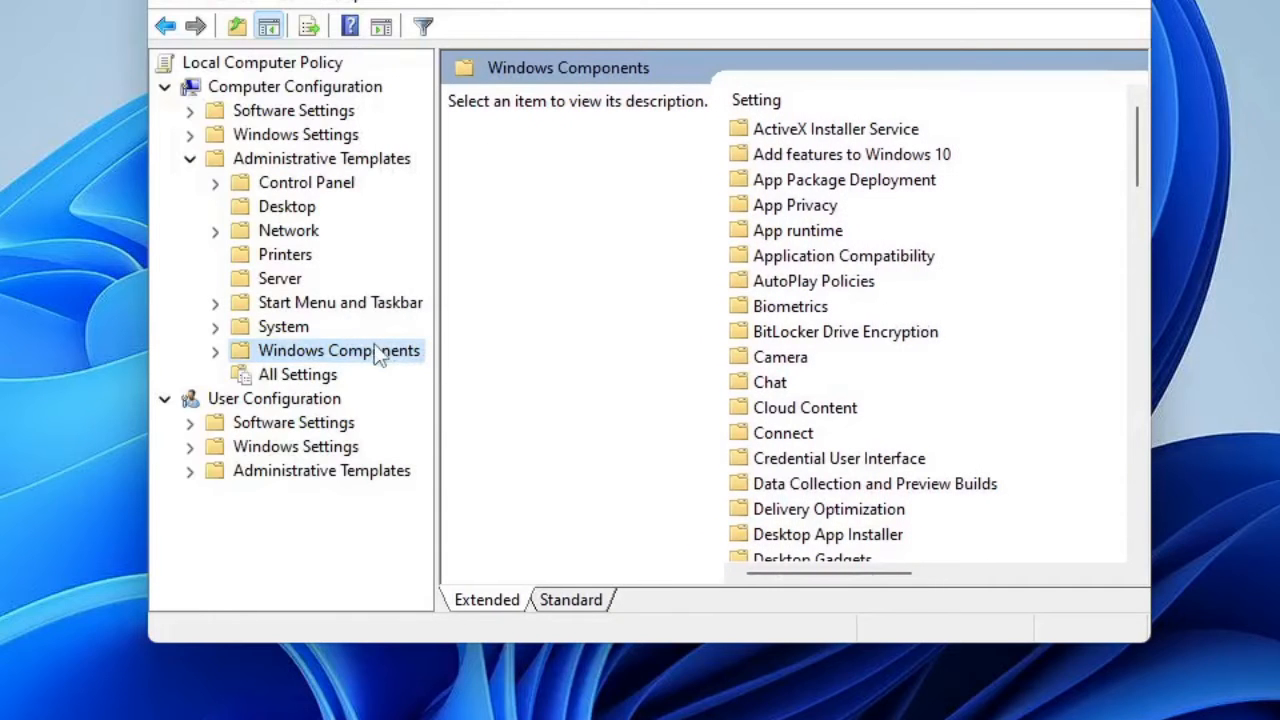
double_click(338, 350)
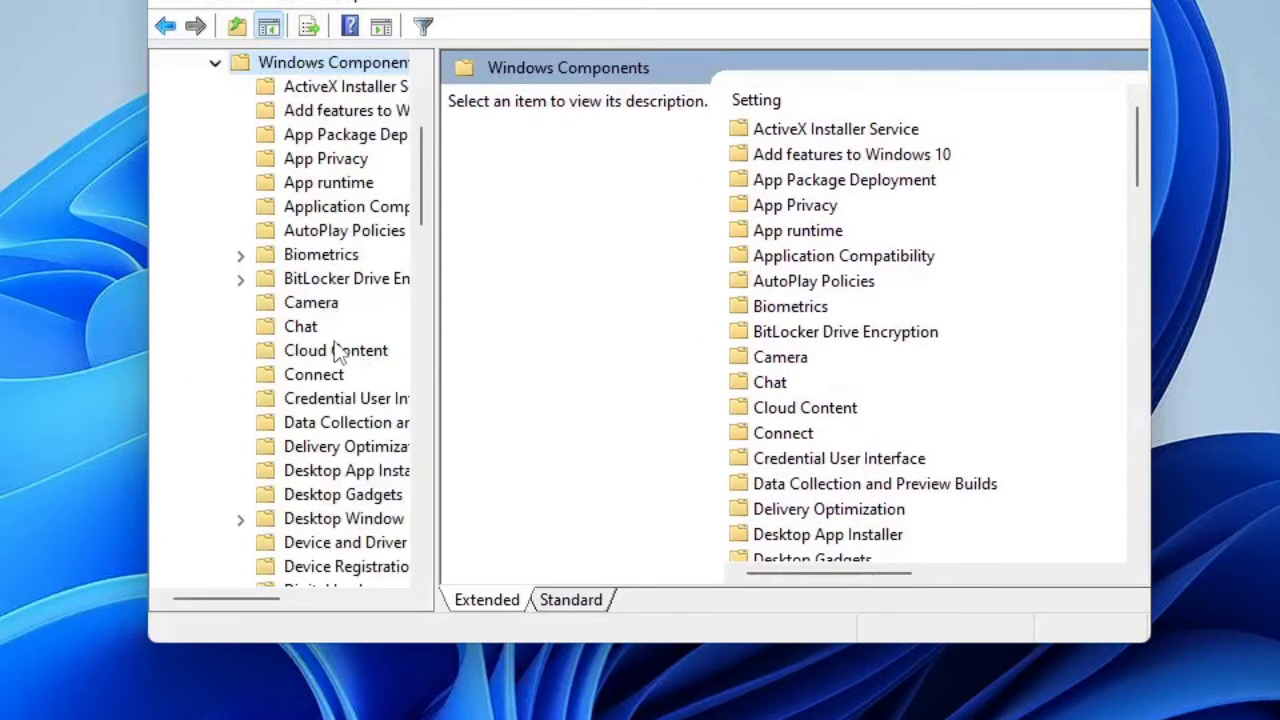
click(324, 158)
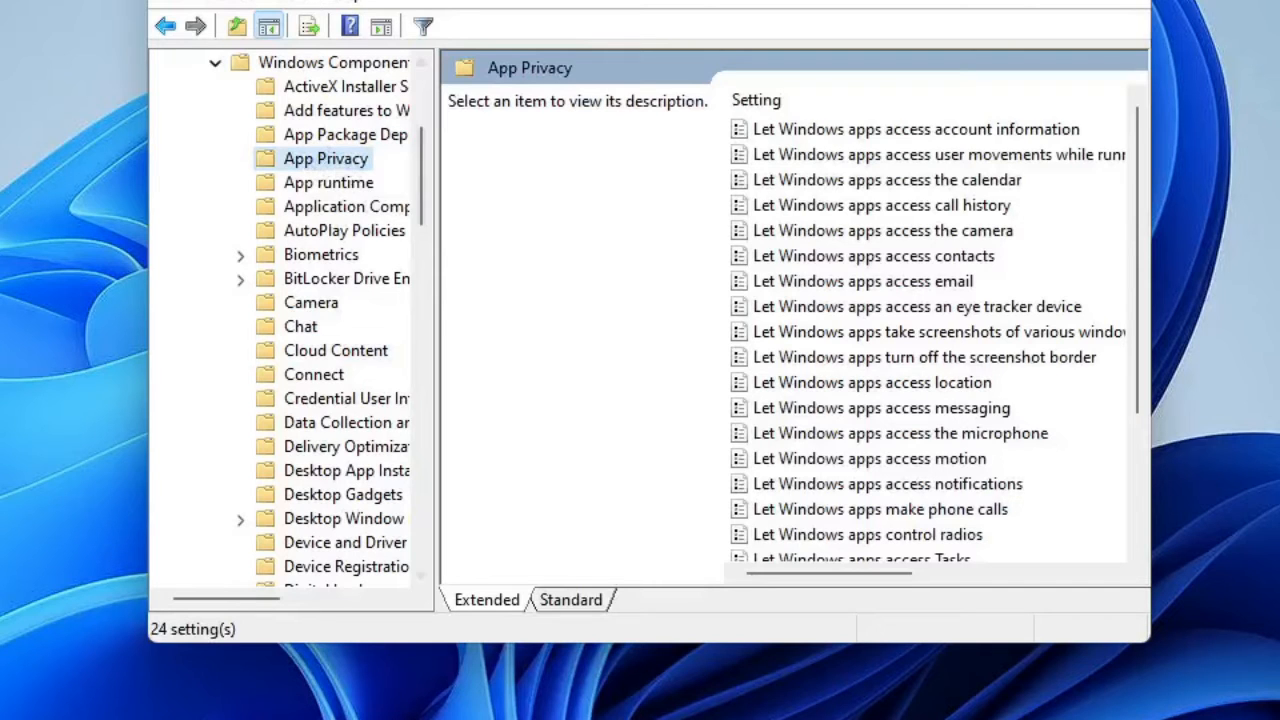
- Select 'Let Windows apps run in the background' to show its description
click(880, 204)
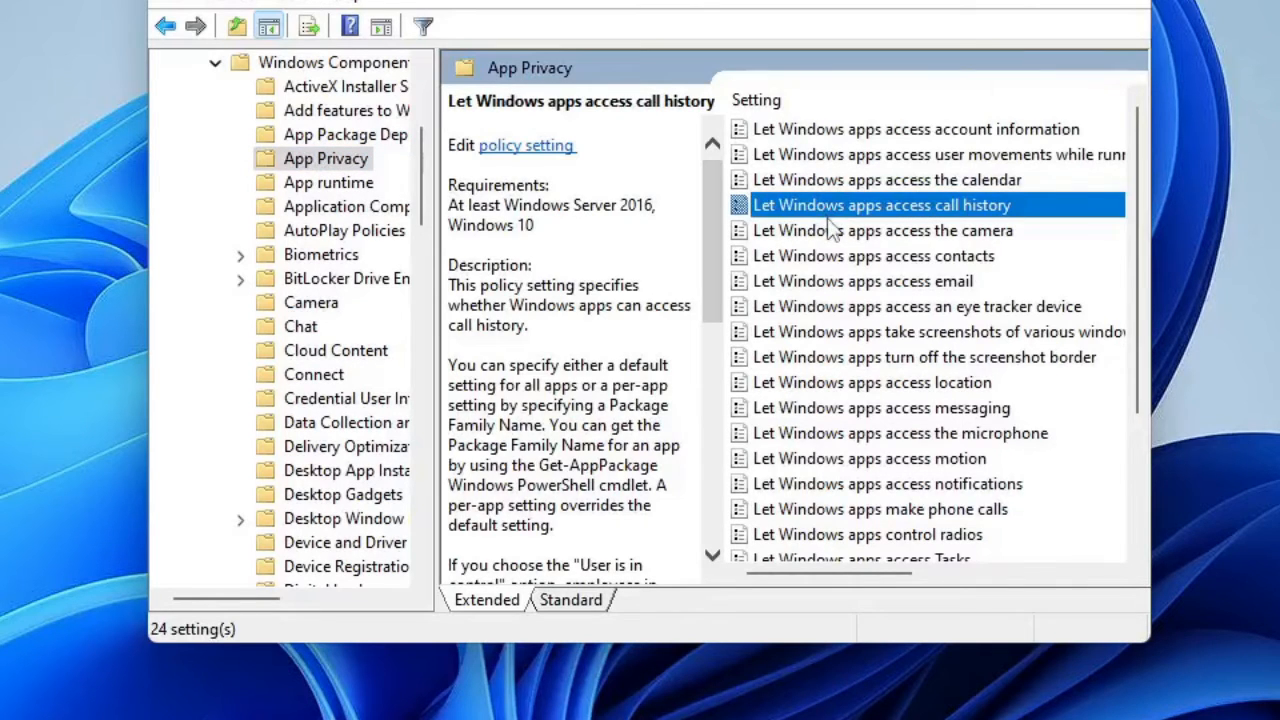
scroll(down, 3)
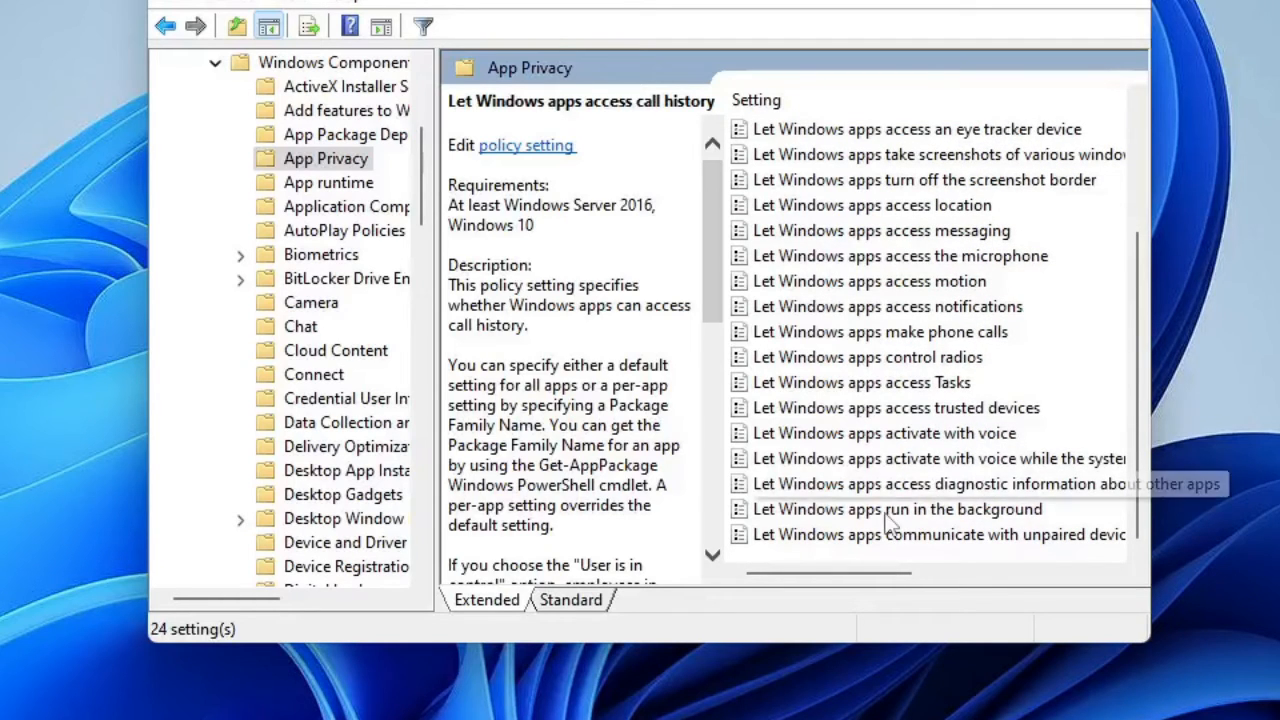
click(896, 510)
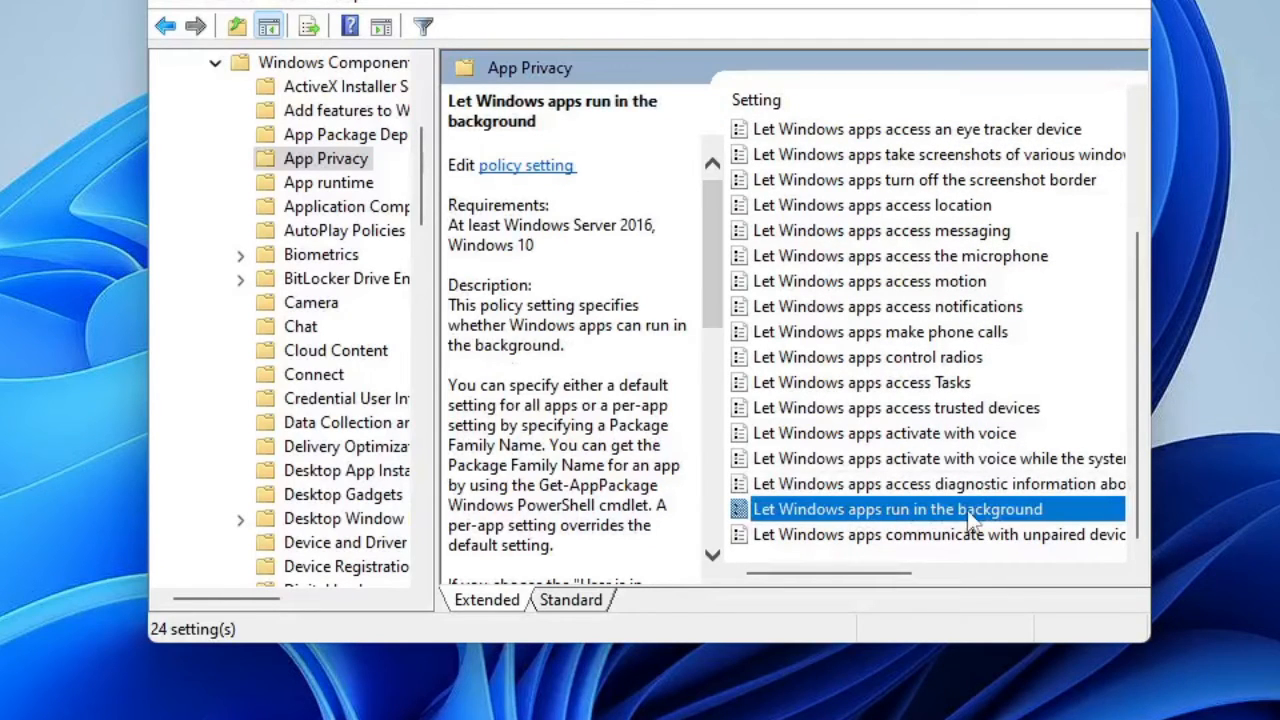
mouse_move(870, 520)
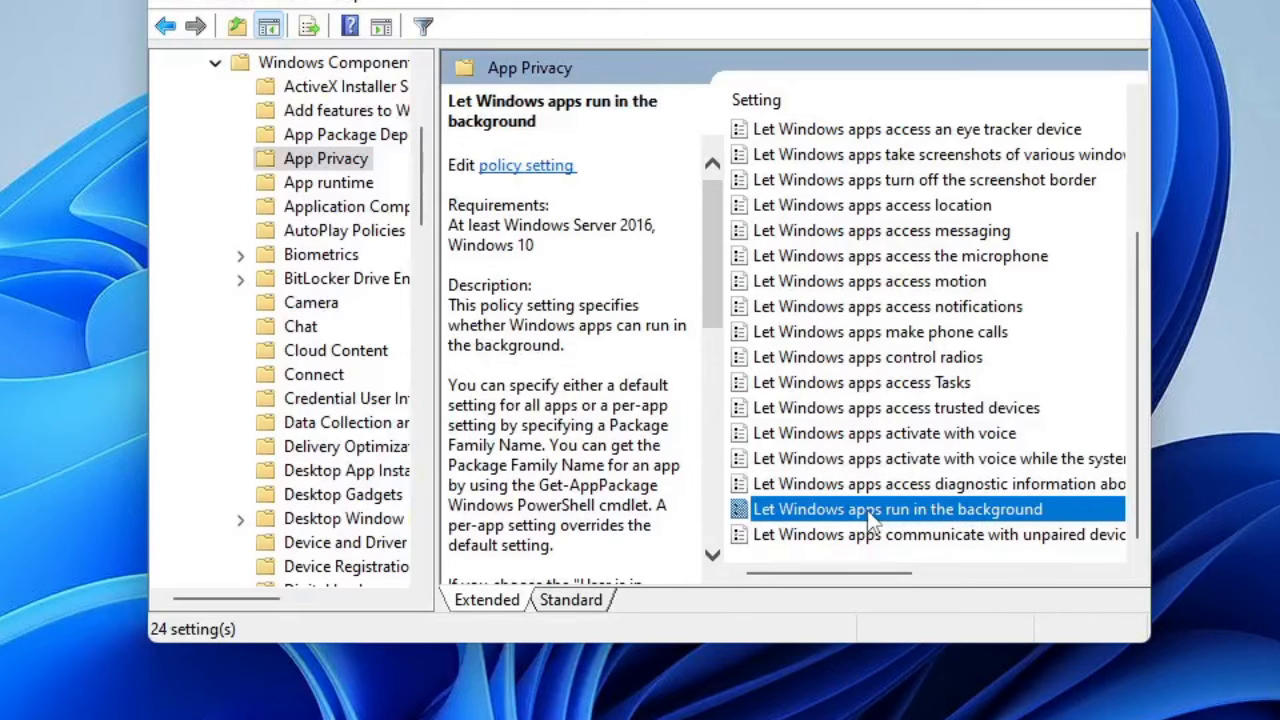
- Set the background apps policy to Enabled with Default for all apps as Force Deny
double_click(894, 510)
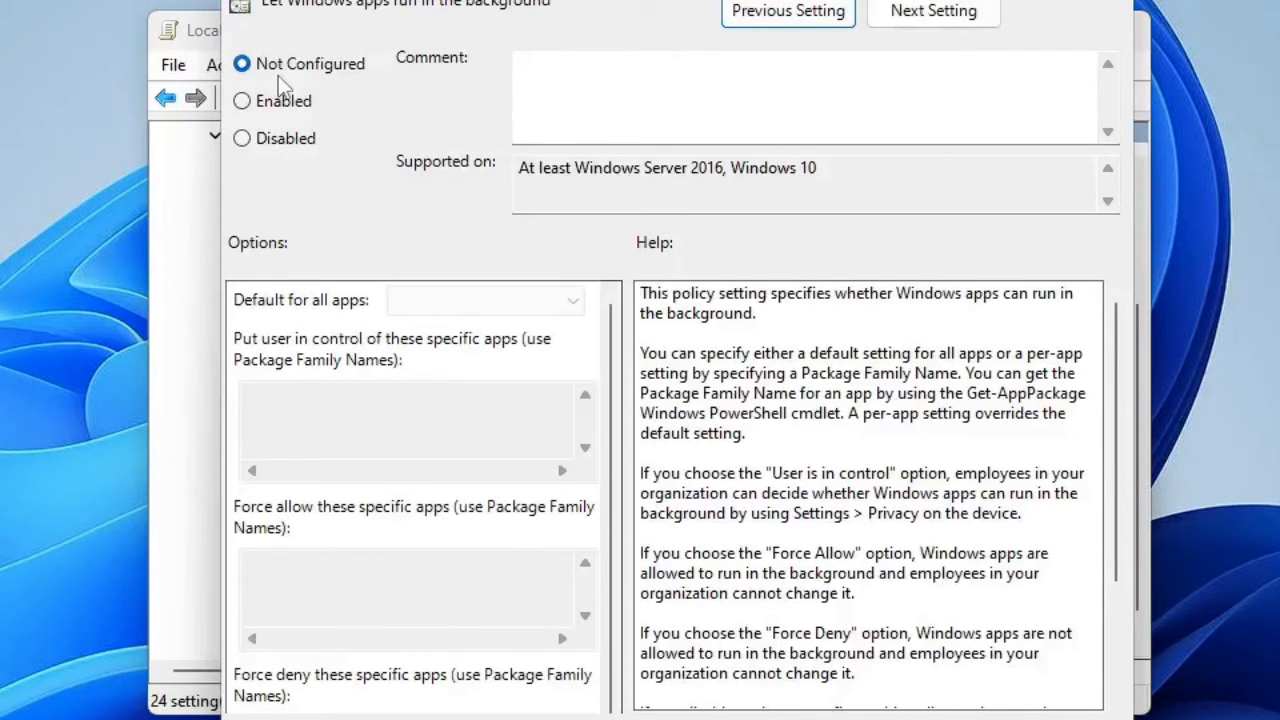
click(242, 100)
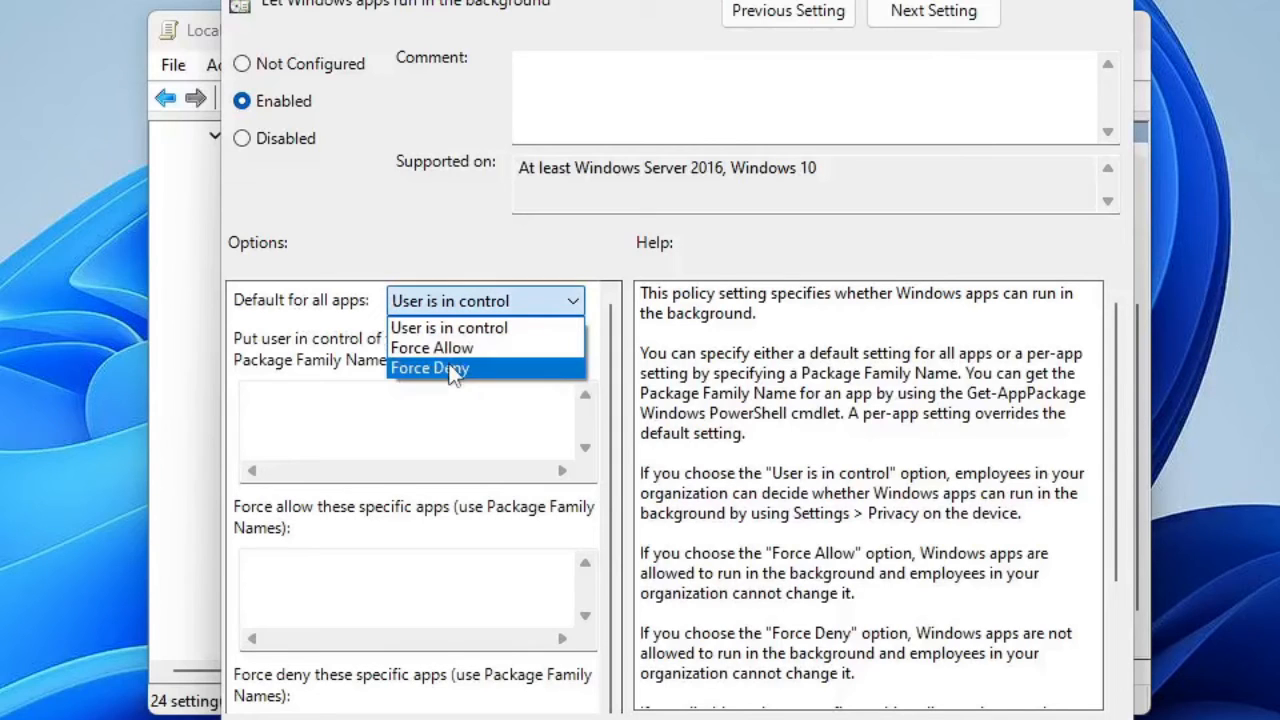
click(428, 368)
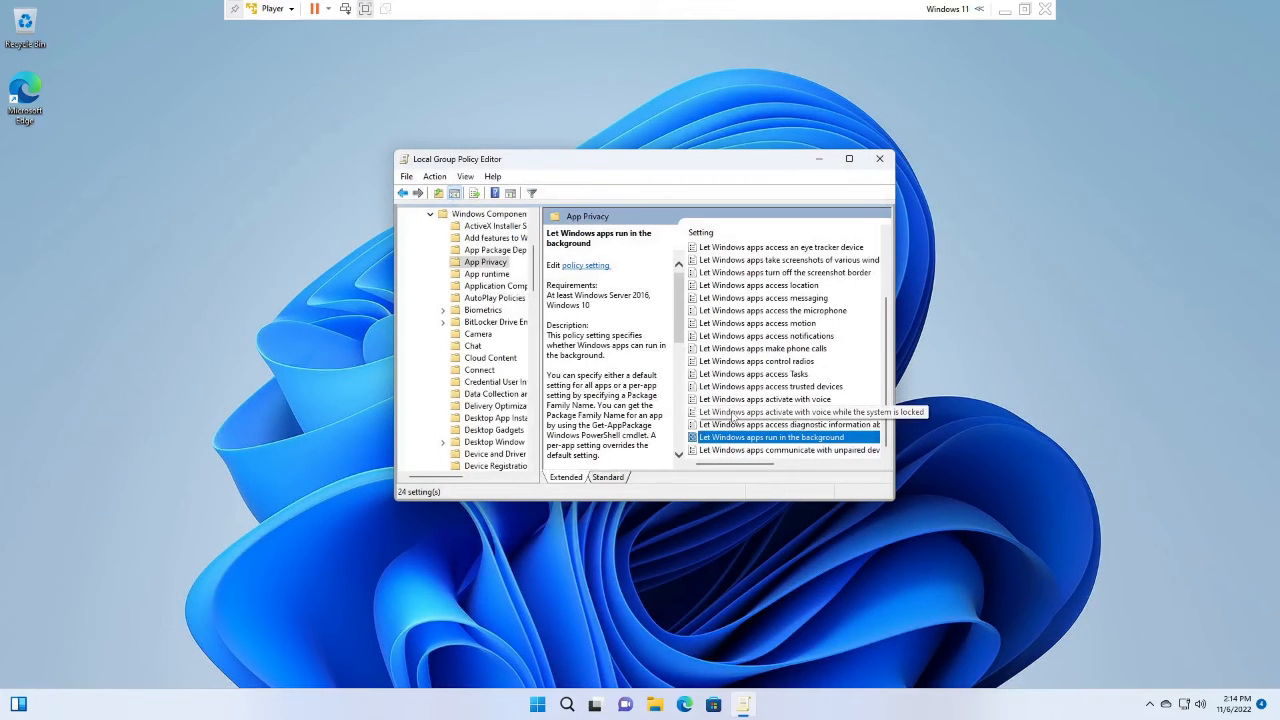
mouse_move(732, 418)
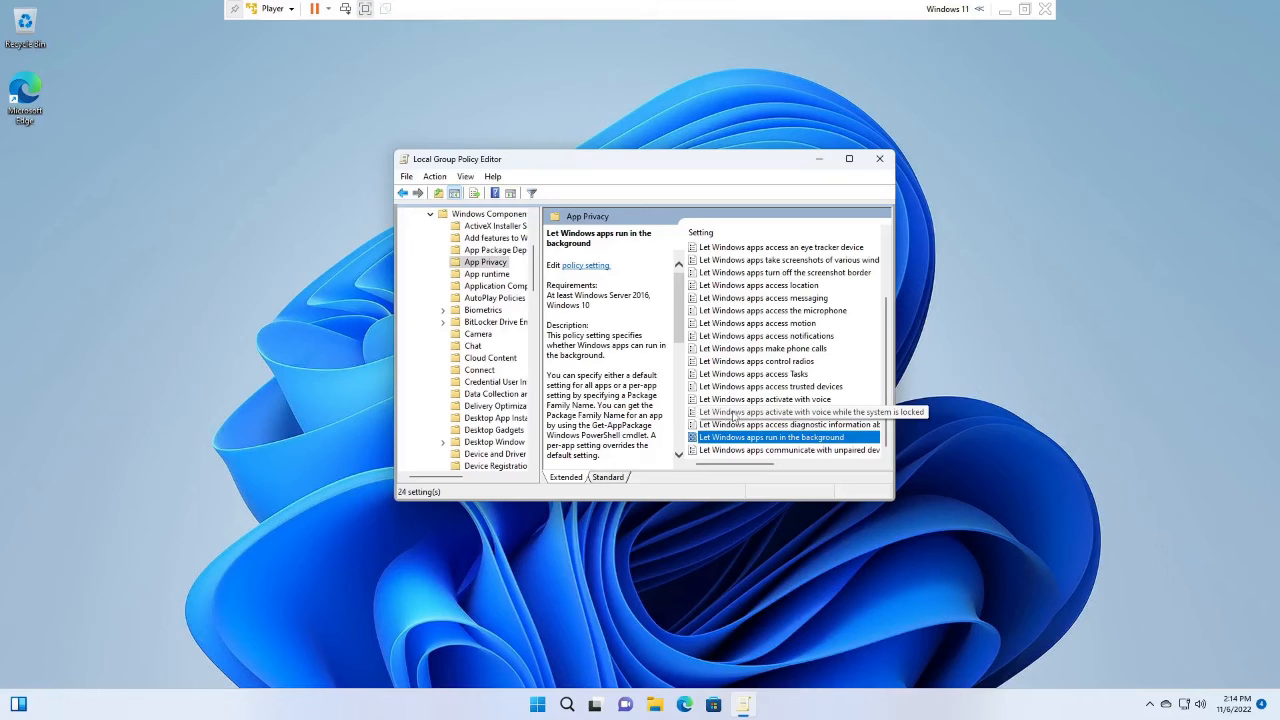